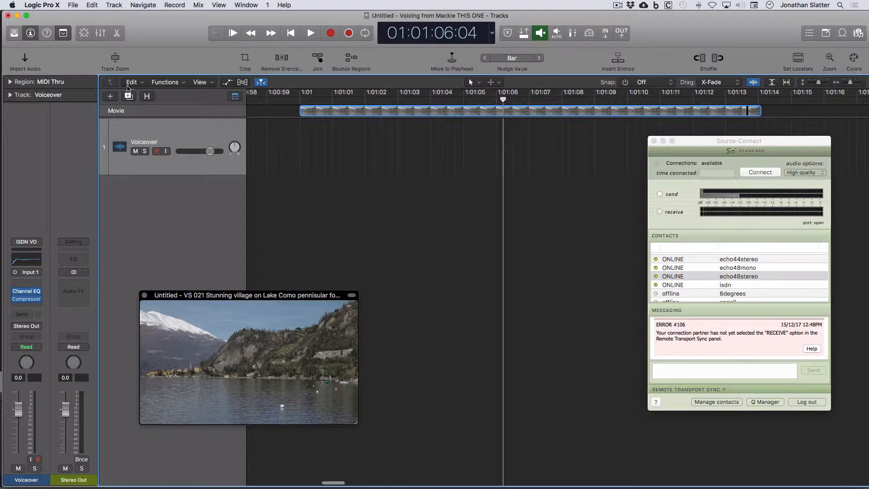
# Add a new external MIDI track, Network Send 1, below Voiceover via the Track menu
pyautogui.click(114, 6)
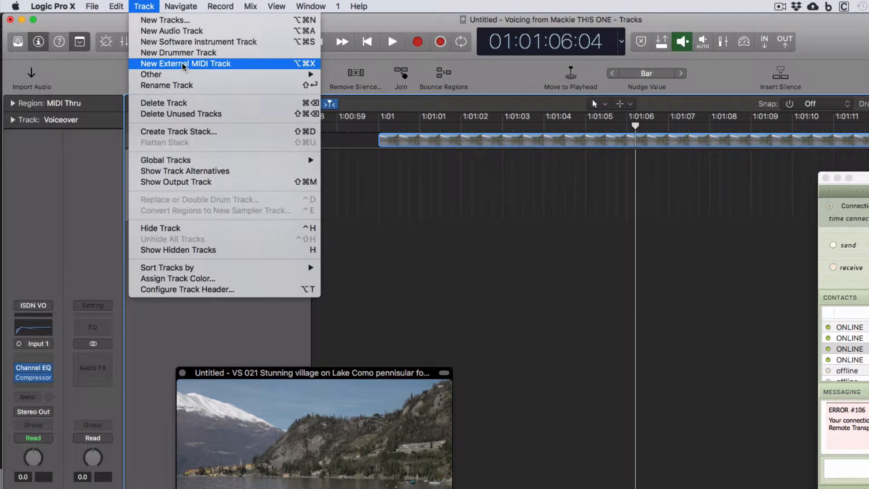
pyautogui.click(184, 64)
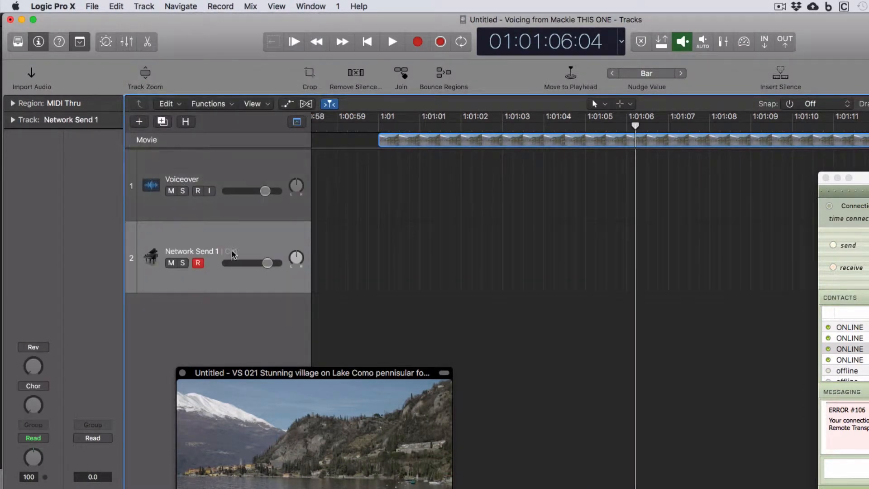
pyautogui.moveTo(220, 239)
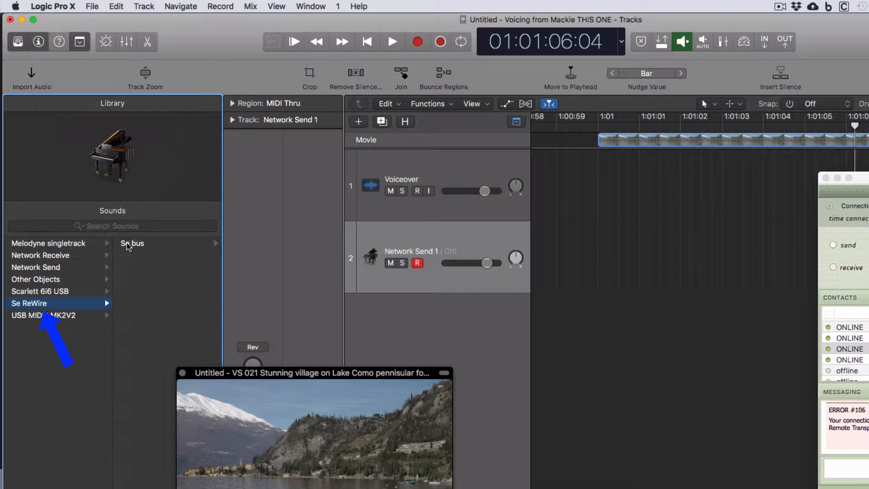
# Assign the Network Send 1 track's output to the Se ReWire > Se bus
pyautogui.click(133, 243)
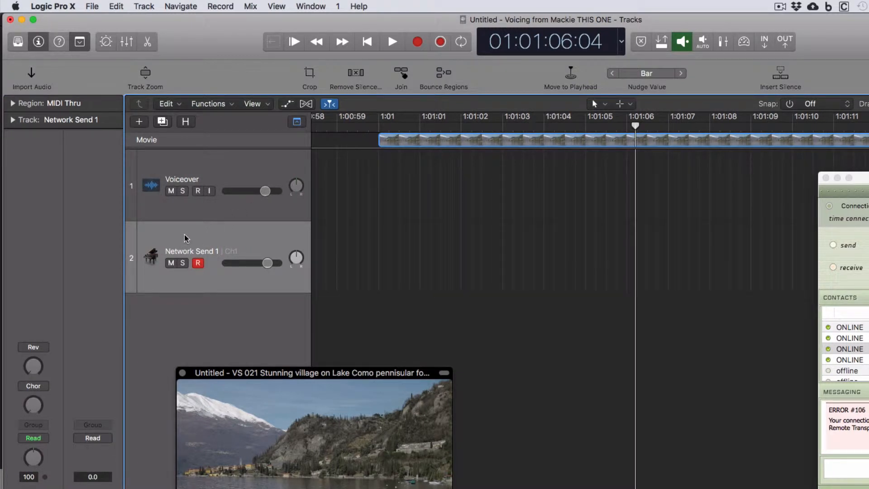
pyautogui.moveTo(188, 245)
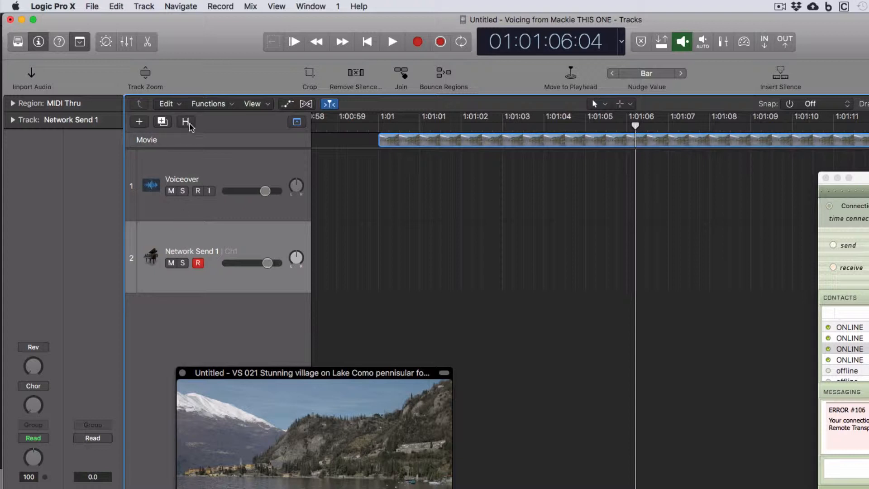
# Hide the Network Send 1 track, leaving only Voiceover and the movie lane visible
pyautogui.click(187, 122)
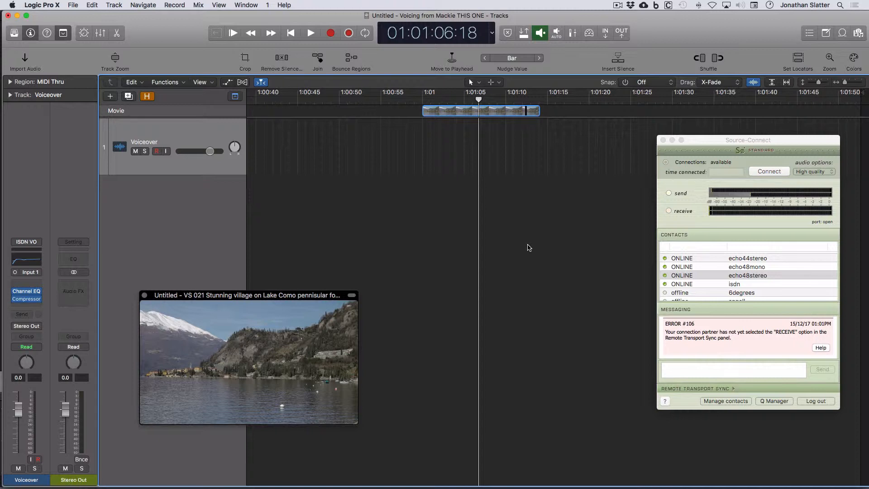
pyautogui.moveTo(519, 197)
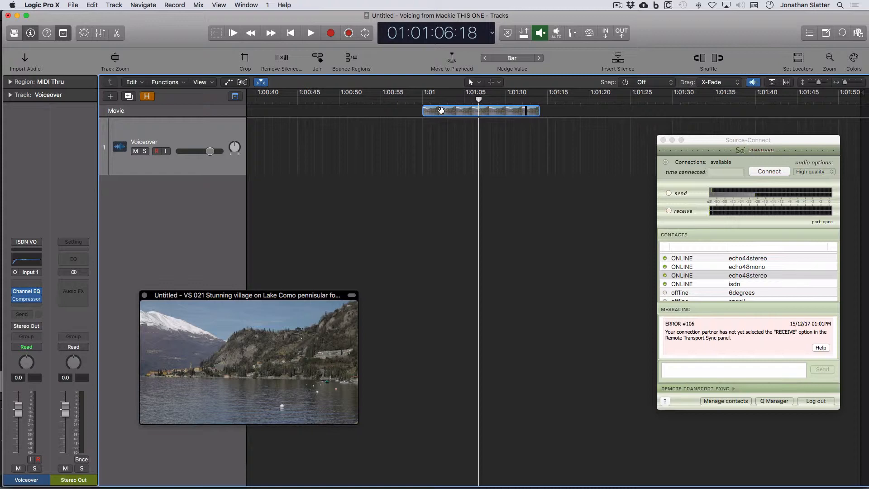
pyautogui.rightClick(480, 111)
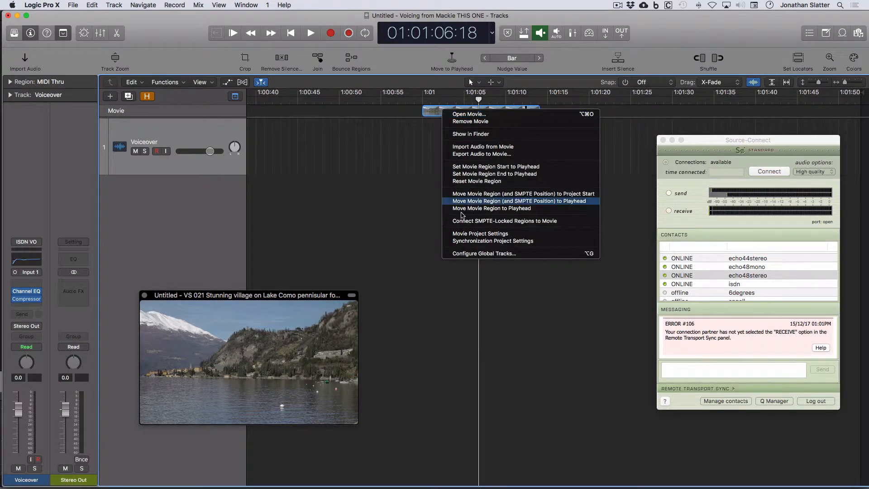
pyautogui.click(518, 201)
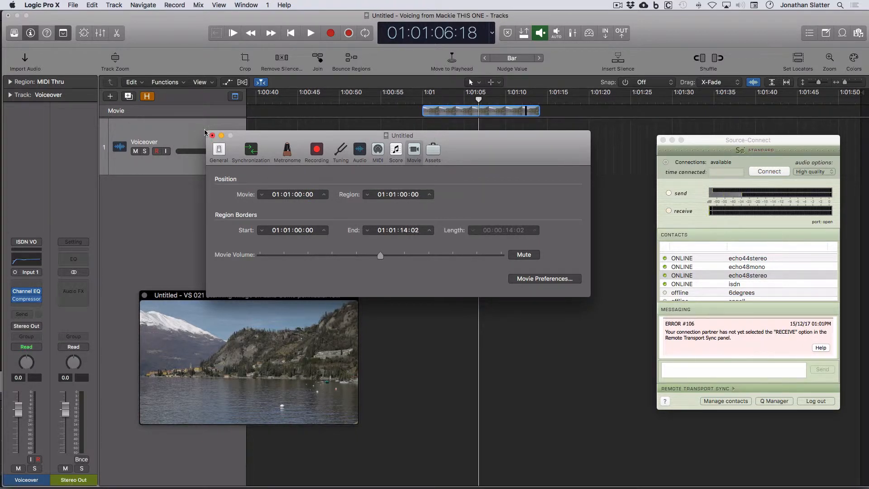
pyautogui.click(212, 135)
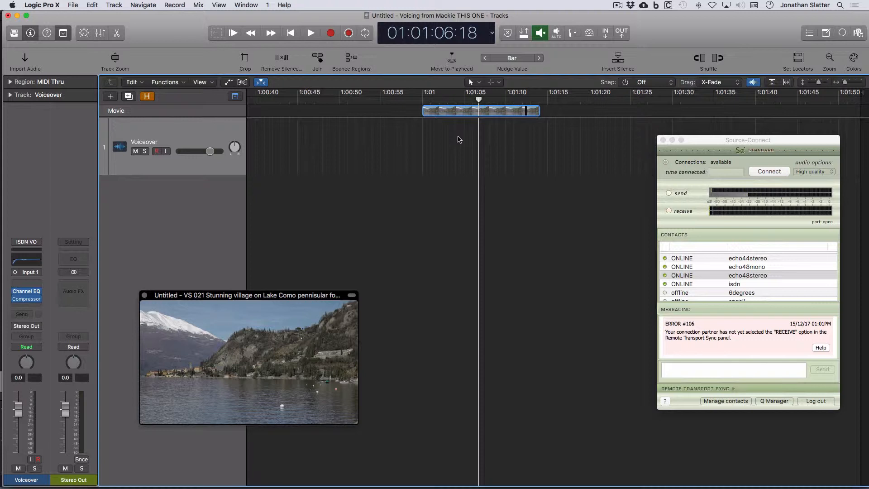
pyautogui.moveTo(790, 116)
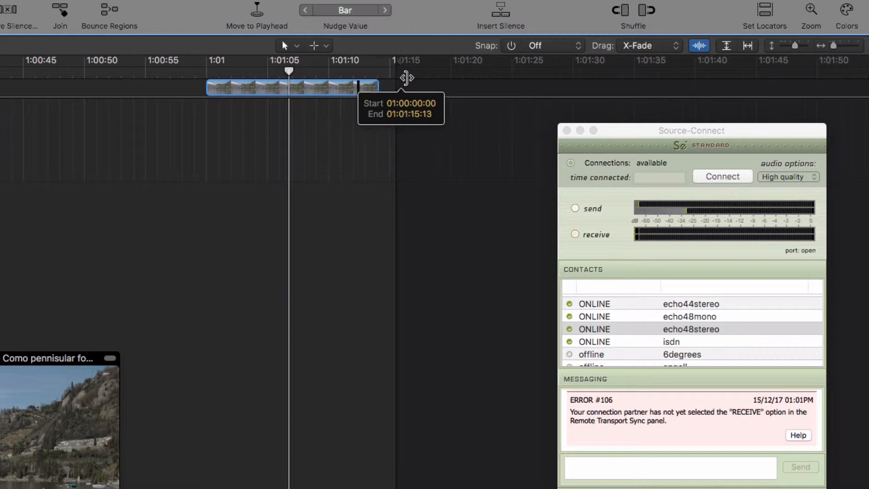
pyautogui.moveTo(408, 88); pyautogui.dragTo(826, 92)
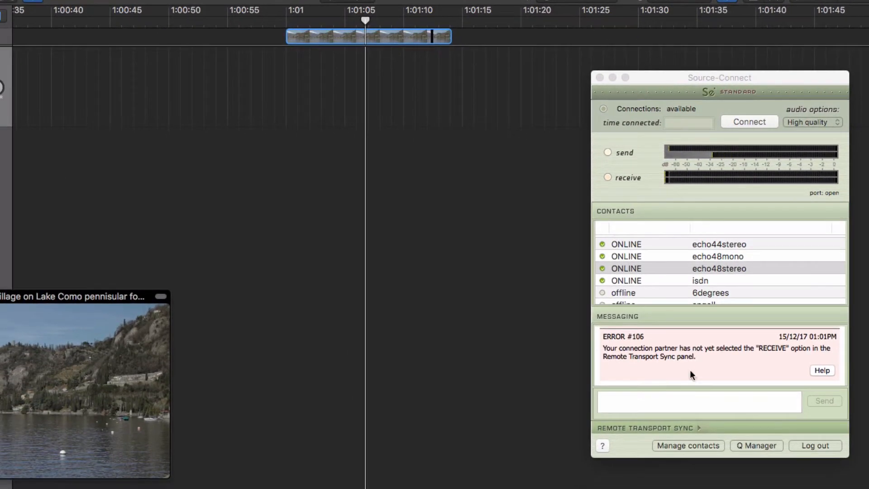
pyautogui.moveTo(700, 430)
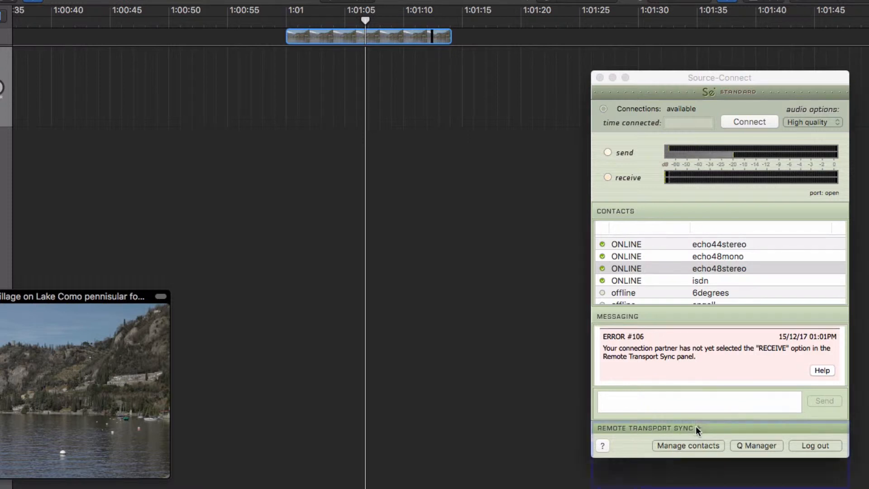
# Expand Remote Transport Sync (SMPTE 25 FPS) and choose echo48stereo as the contact
pyautogui.click(690, 428)
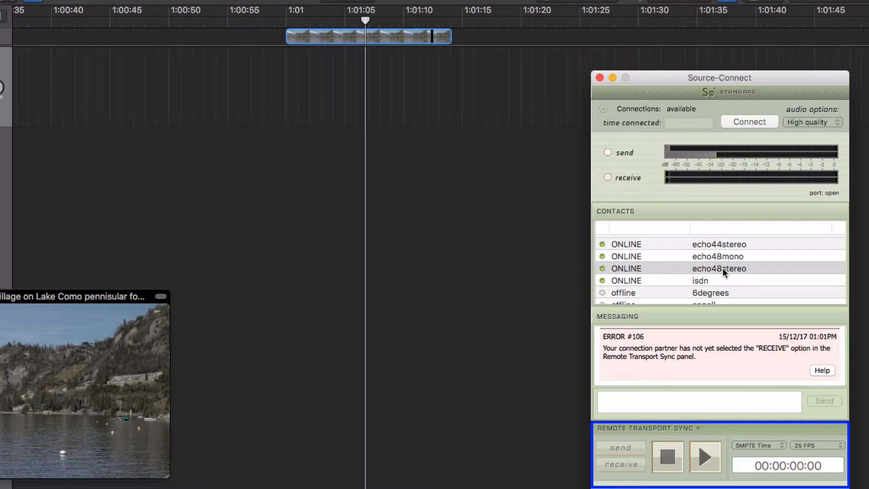
pyautogui.click(719, 269)
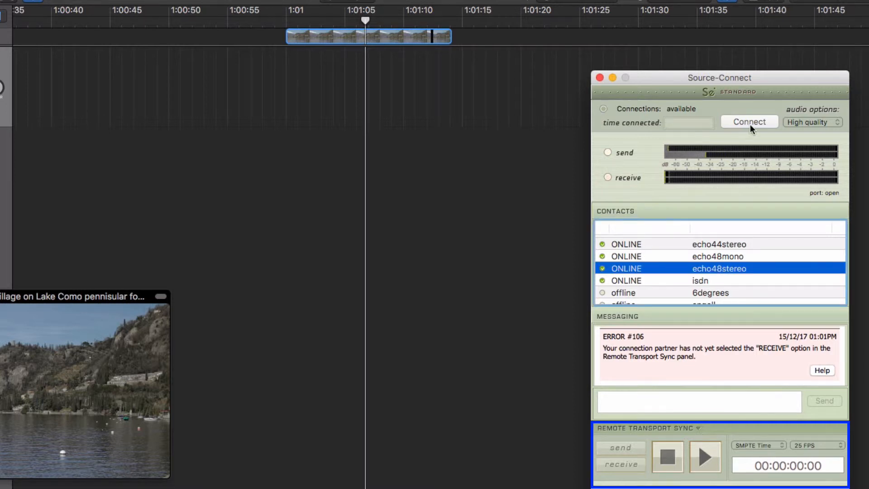
# Connect to echo48stereo and leave remote transport sync in send-only mode
pyautogui.click(750, 122)
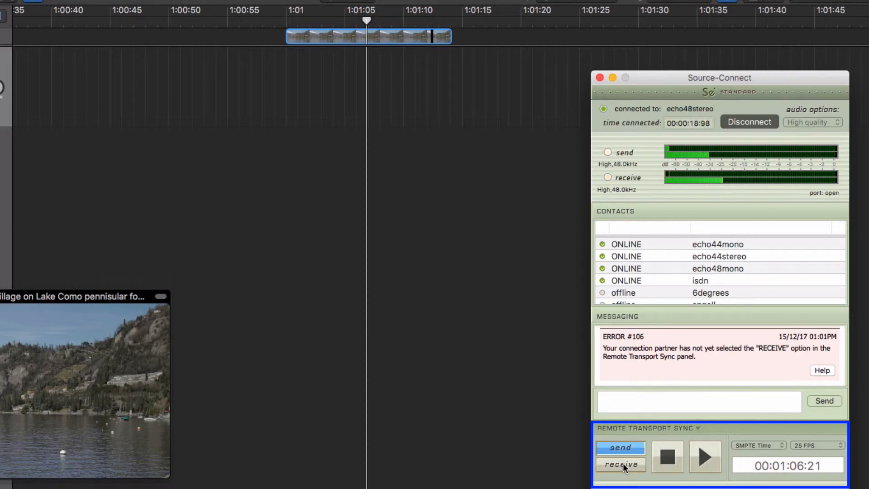
pyautogui.click(621, 464)
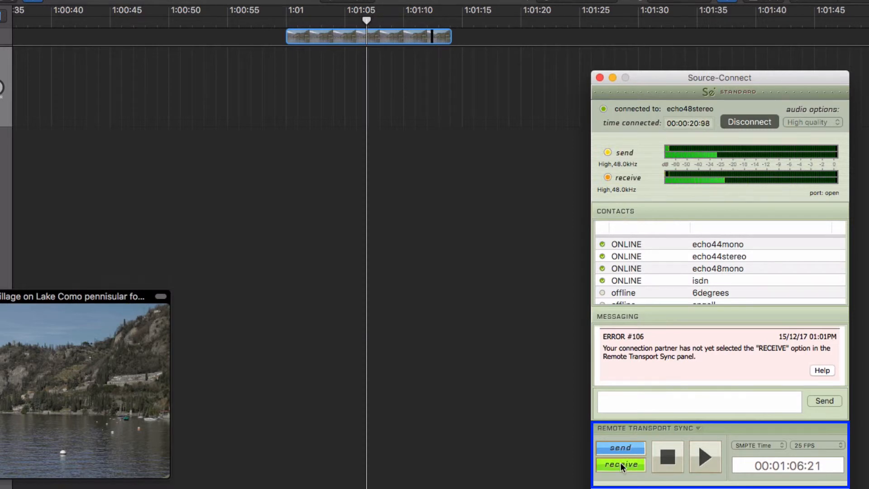
pyautogui.click(621, 465)
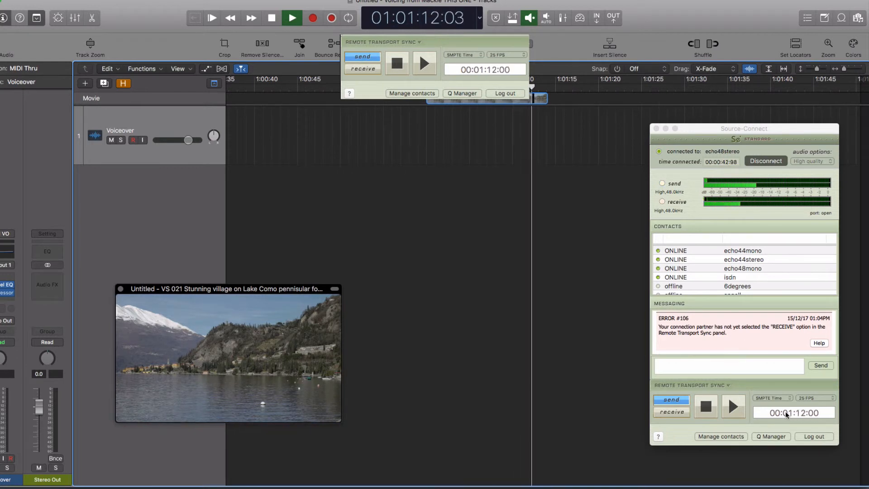
# Stop Logic playback at 01:01:12:09, matching Source-Connect's sync counter
pyautogui.click(292, 18)
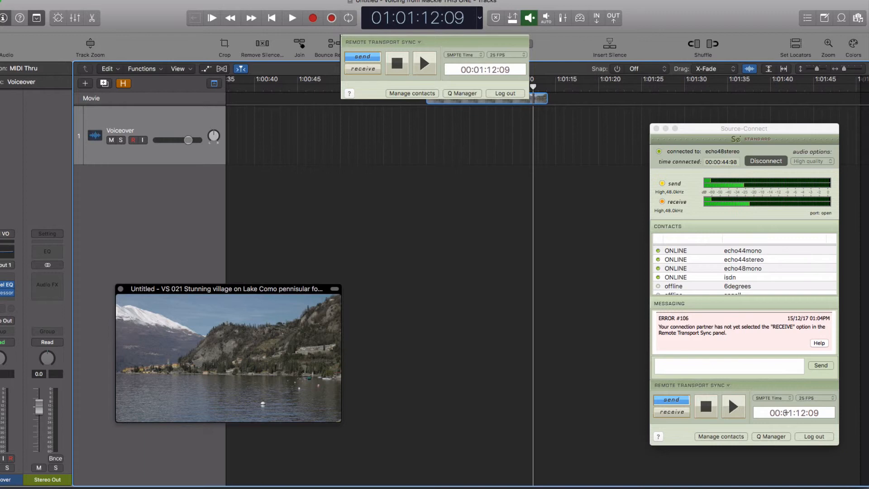